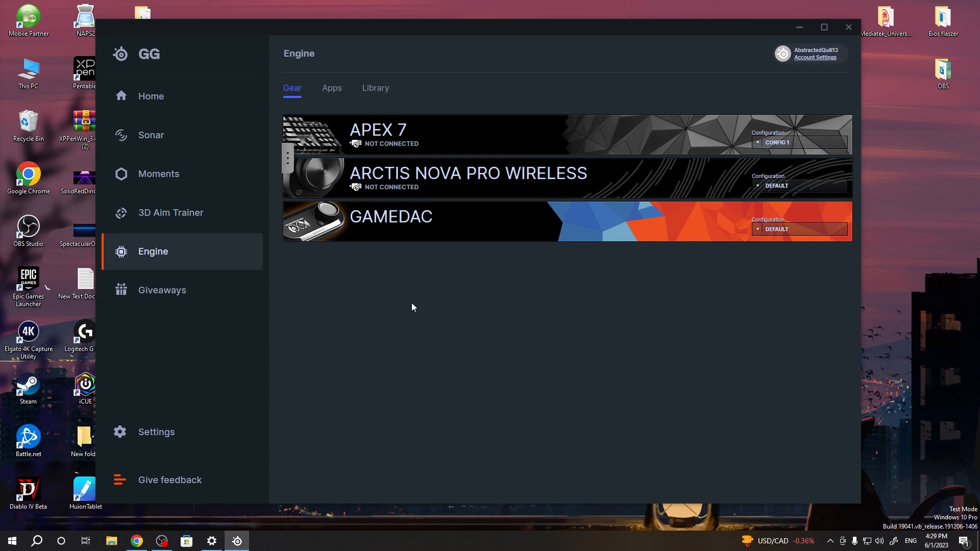
mouse_move(418, 311)
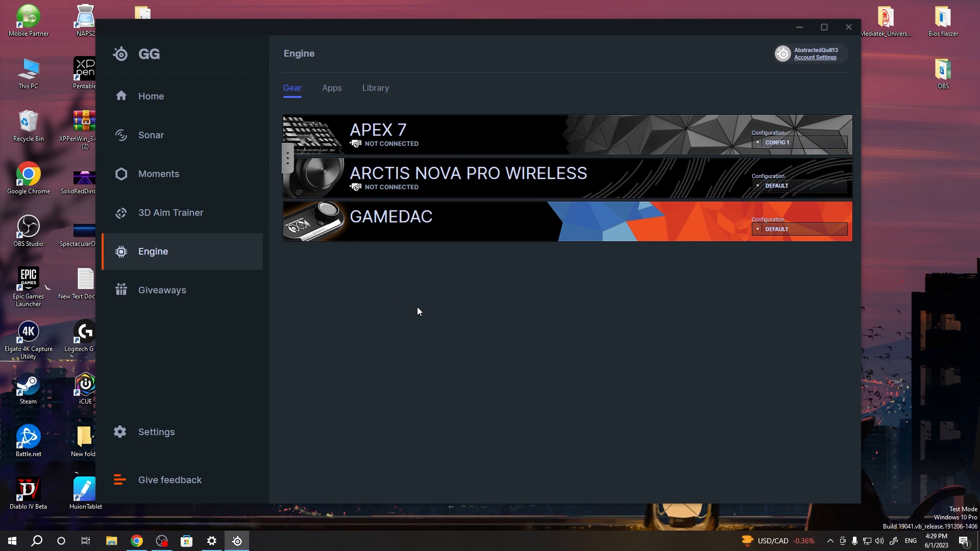
mouse_move(456, 341)
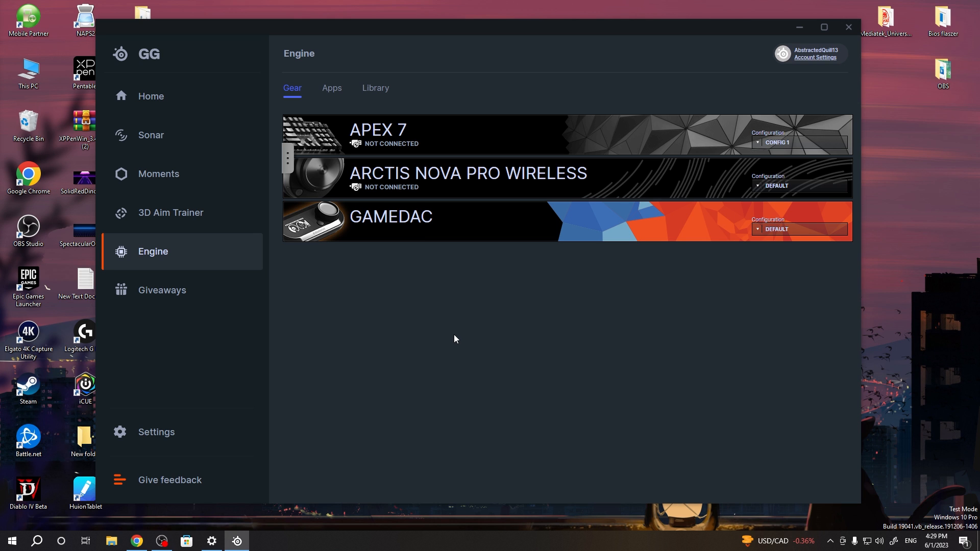
mouse_move(490, 308)
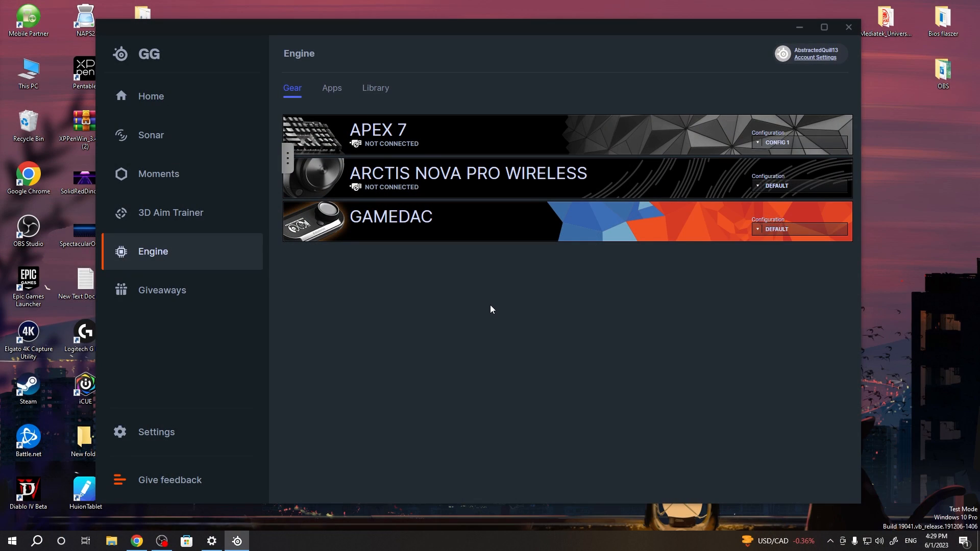
mouse_move(363, 262)
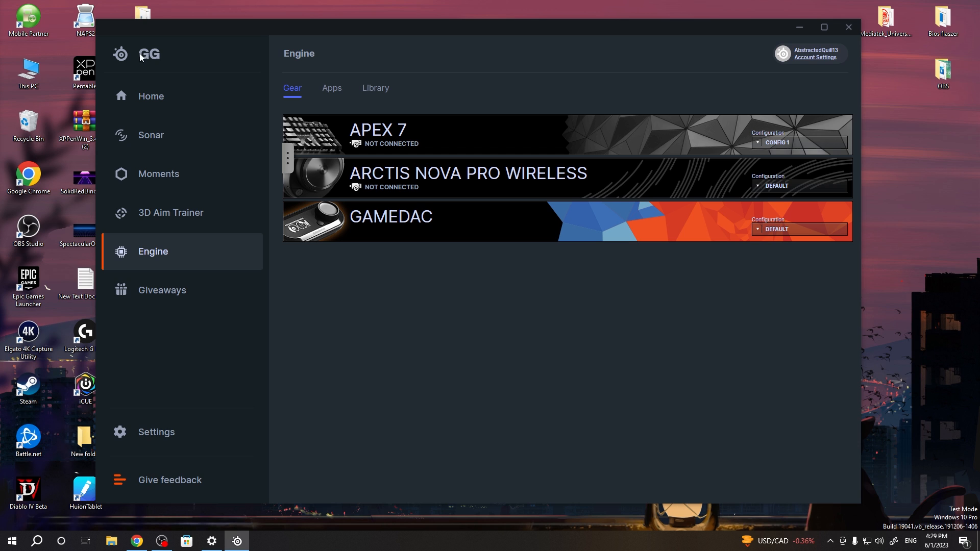
mouse_move(184, 70)
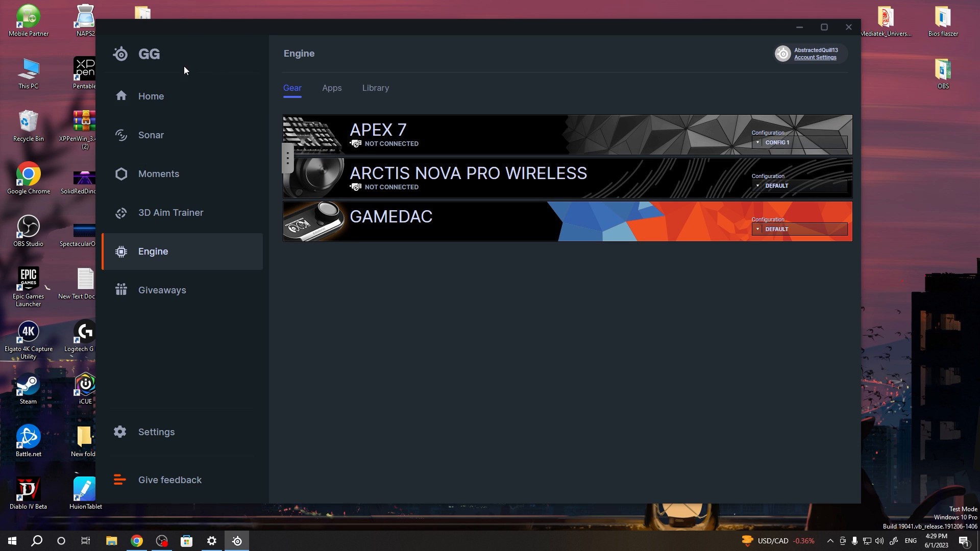
mouse_move(153, 259)
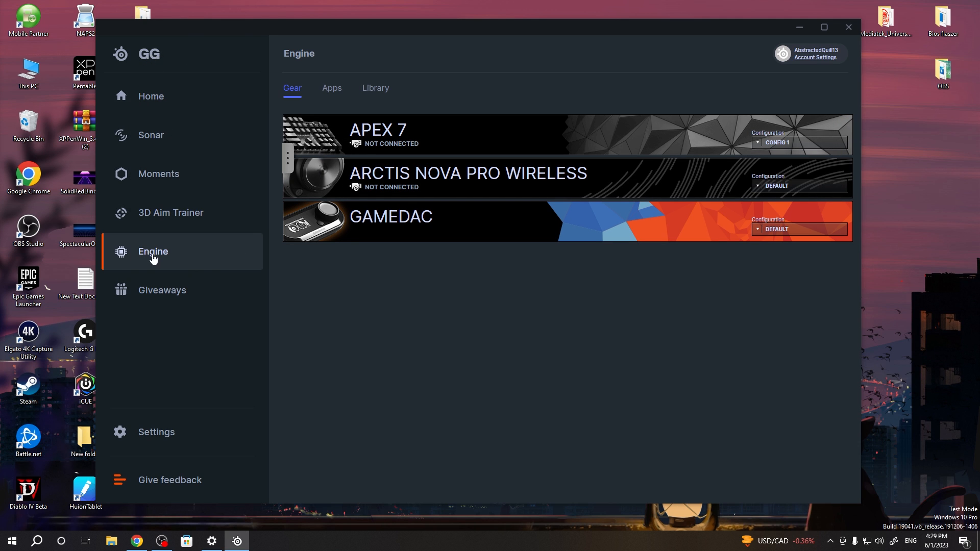
mouse_move(422, 244)
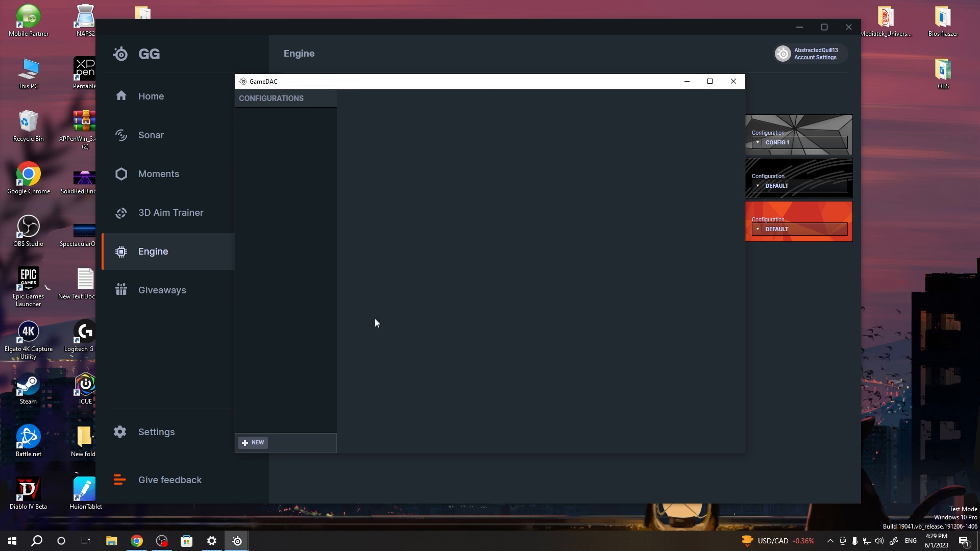
- Open the Default GameDAC configuration and set DTS Headphone:X v2 to On with 7.1 Surround
left_click(798, 220)
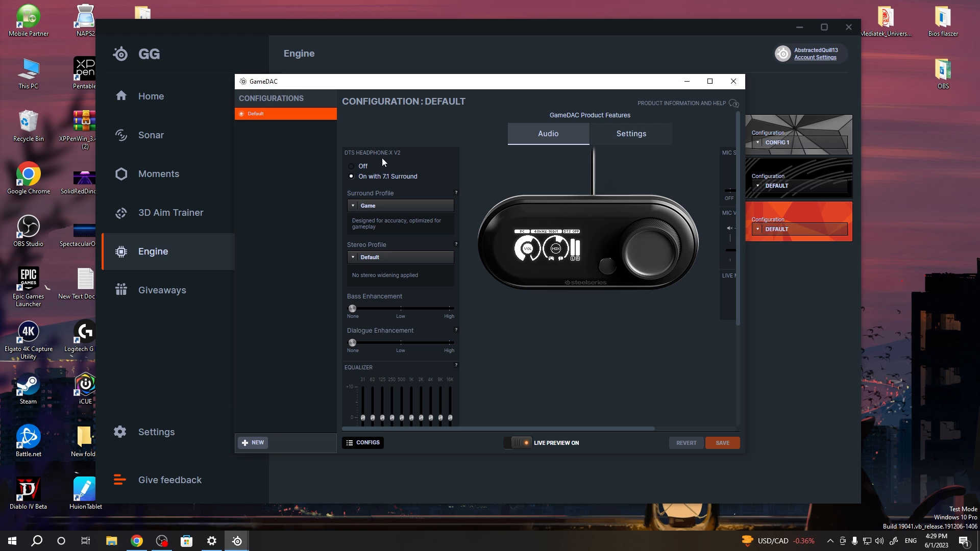
mouse_move(373, 181)
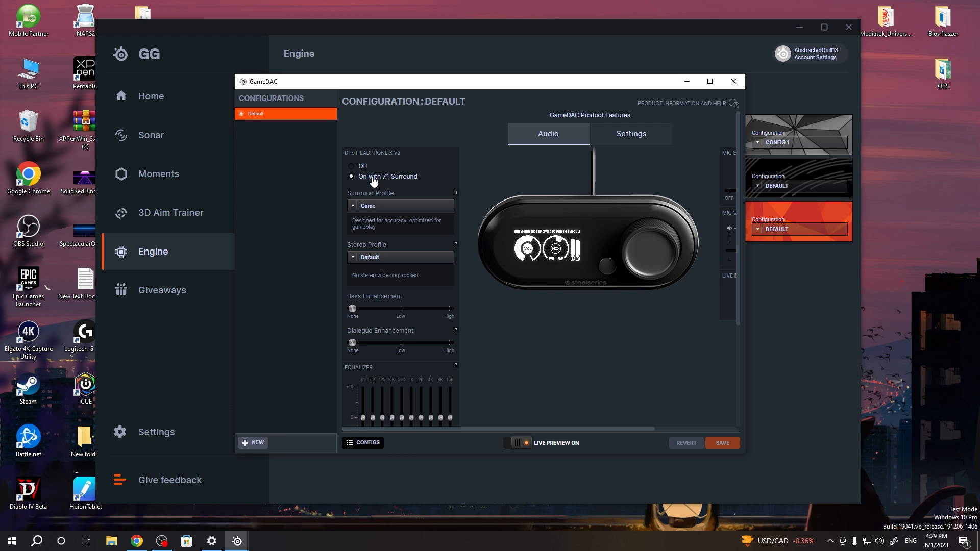
mouse_move(345, 211)
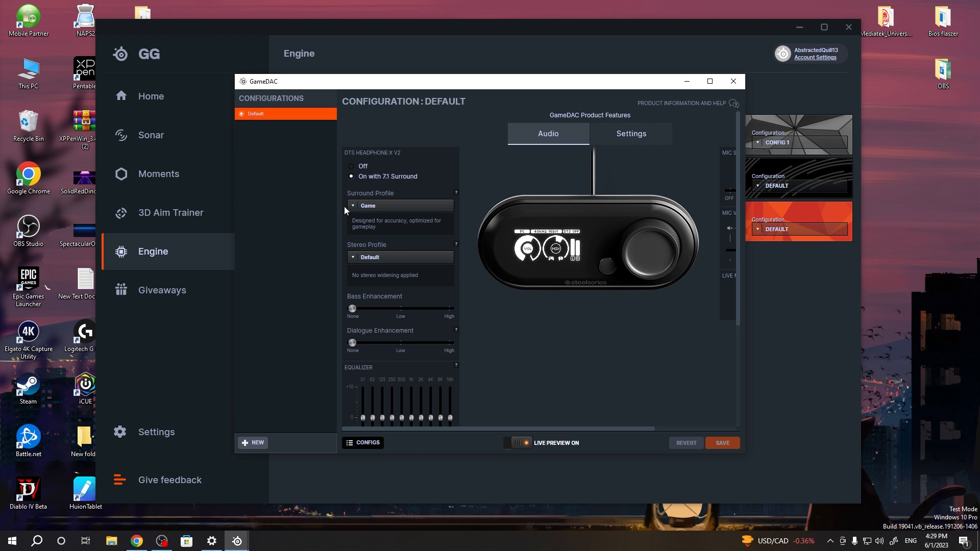
left_click(351, 166)
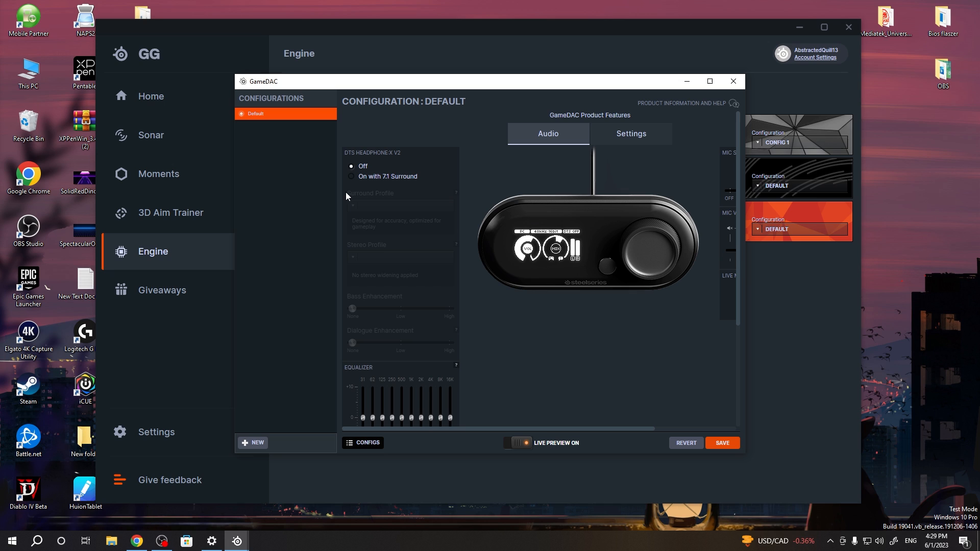
left_click(350, 176)
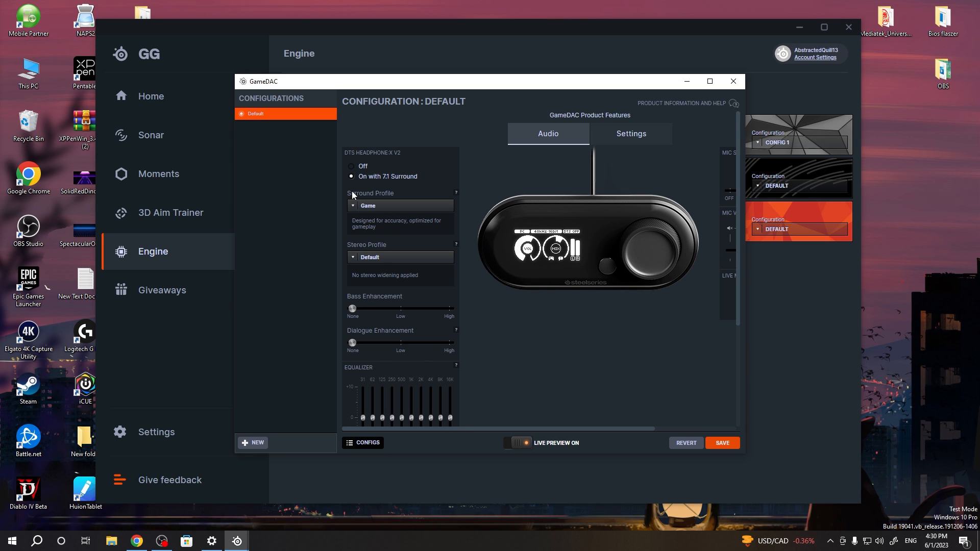
left_click(399, 205)
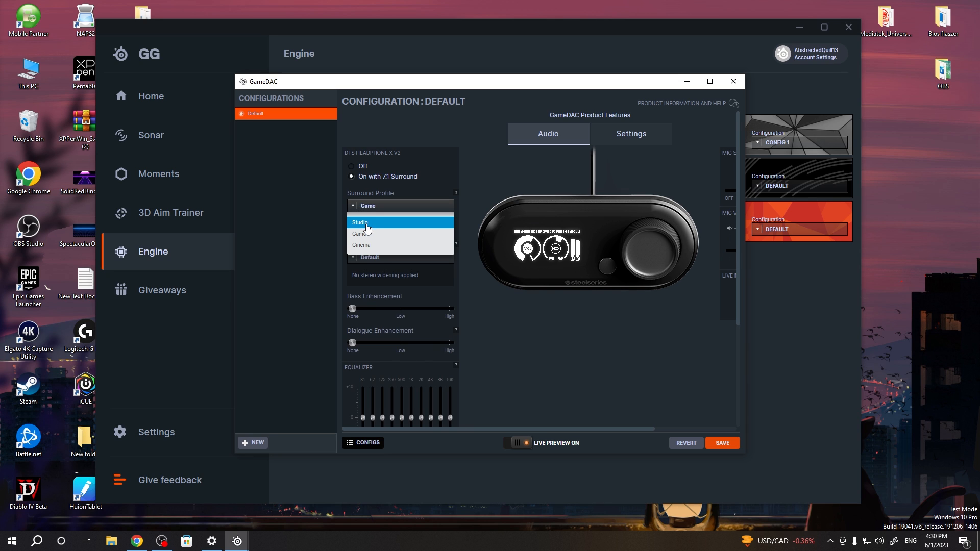
left_click(361, 234)
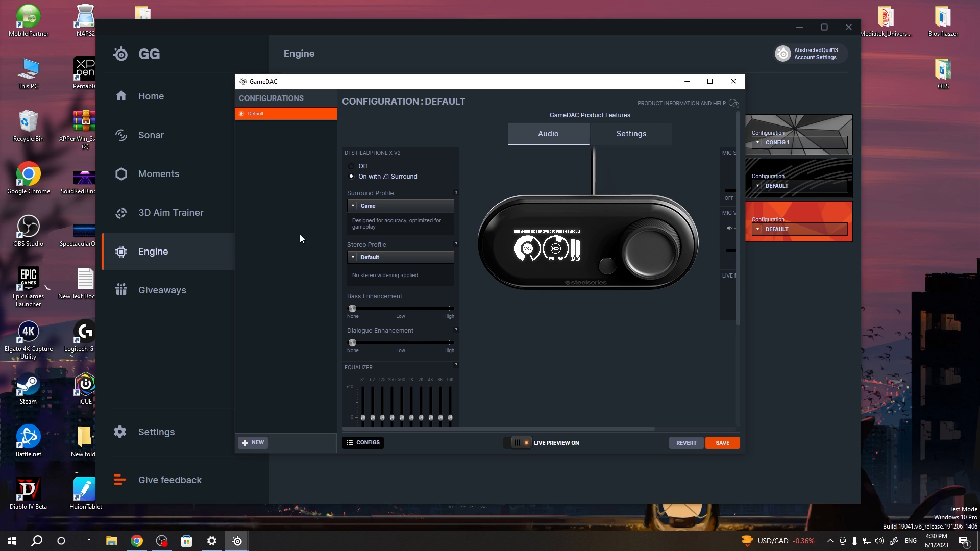
mouse_move(387, 266)
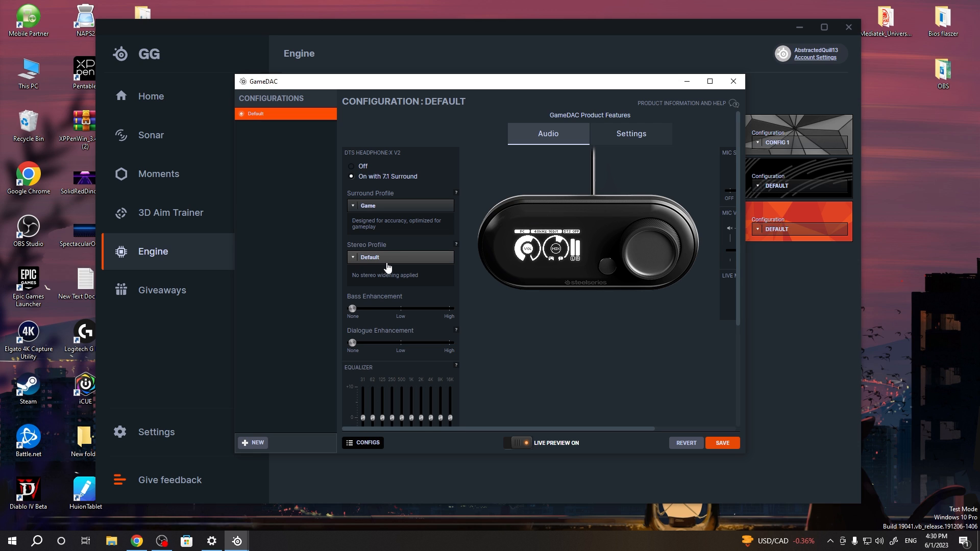
left_click(399, 257)
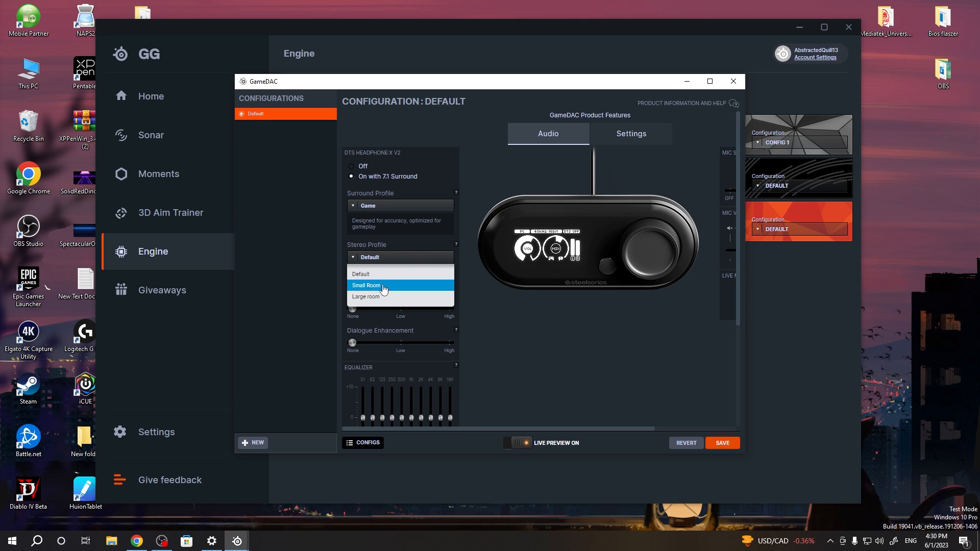
left_click(360, 274)
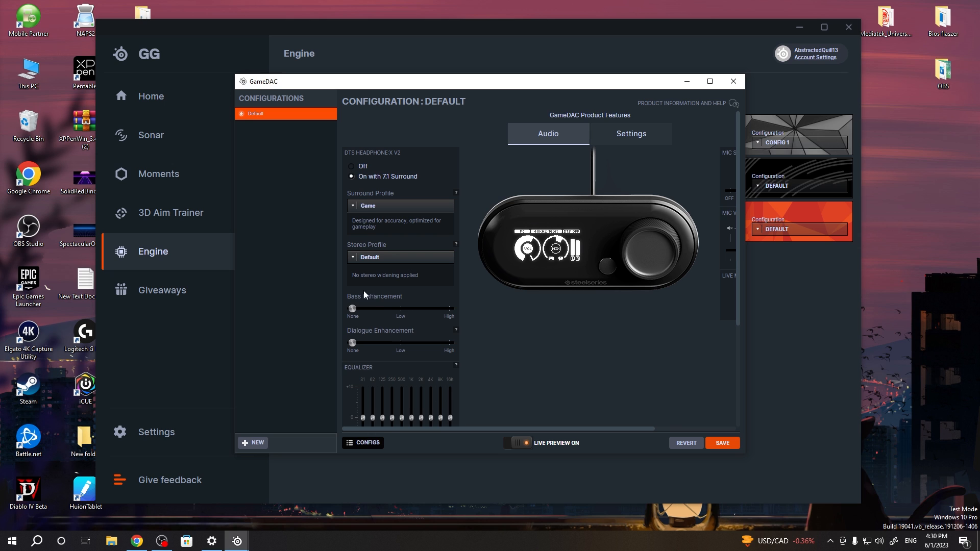
scroll("down", 3)
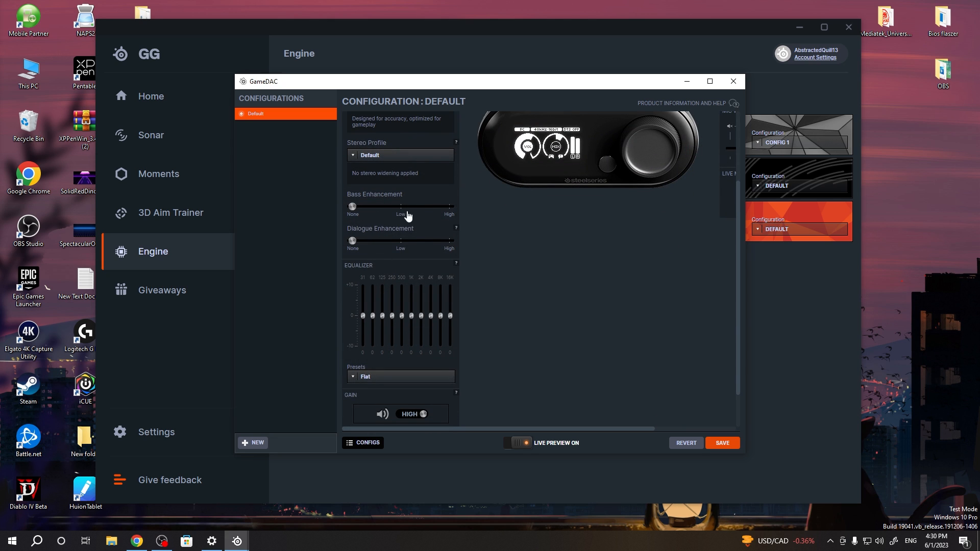
scroll("up", 3)
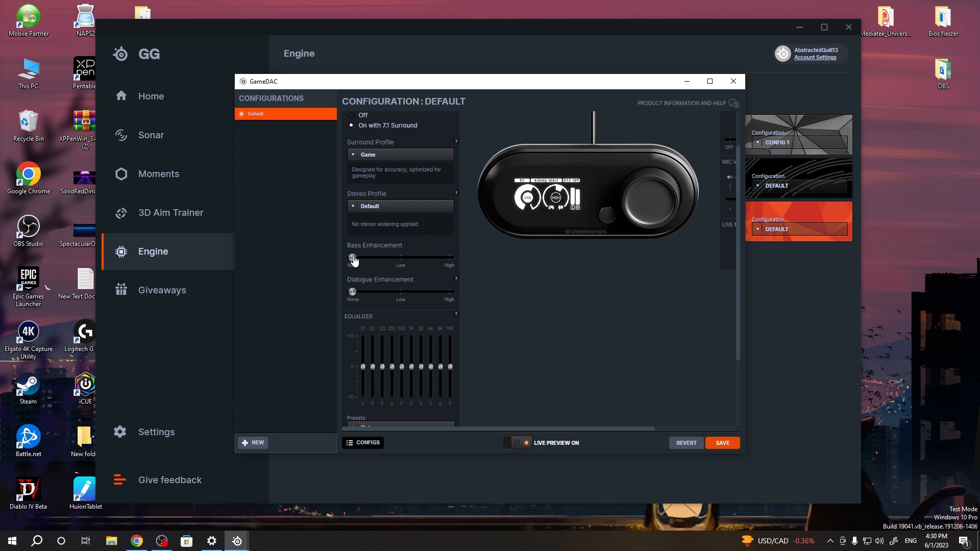
mouse_move(354, 268)
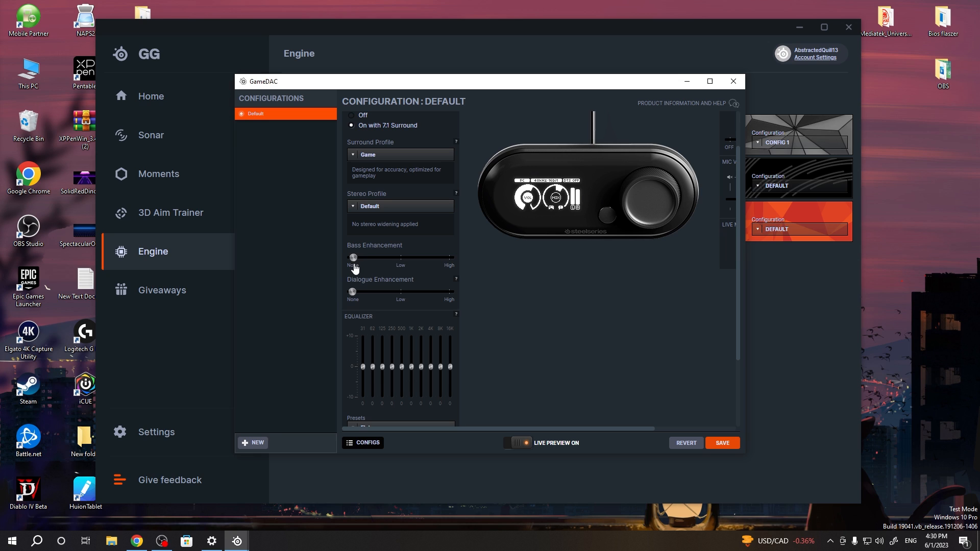
mouse_move(320, 311)
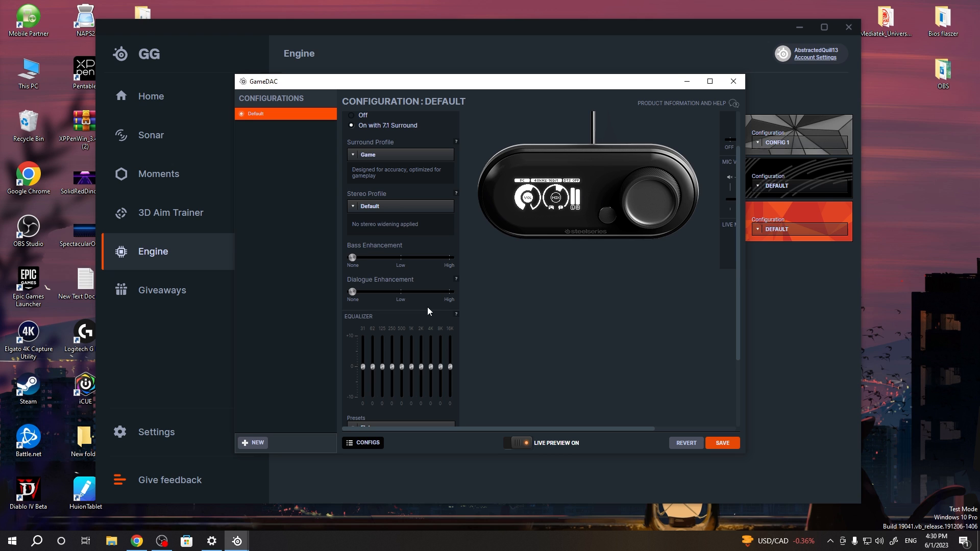
scroll("up", 3)
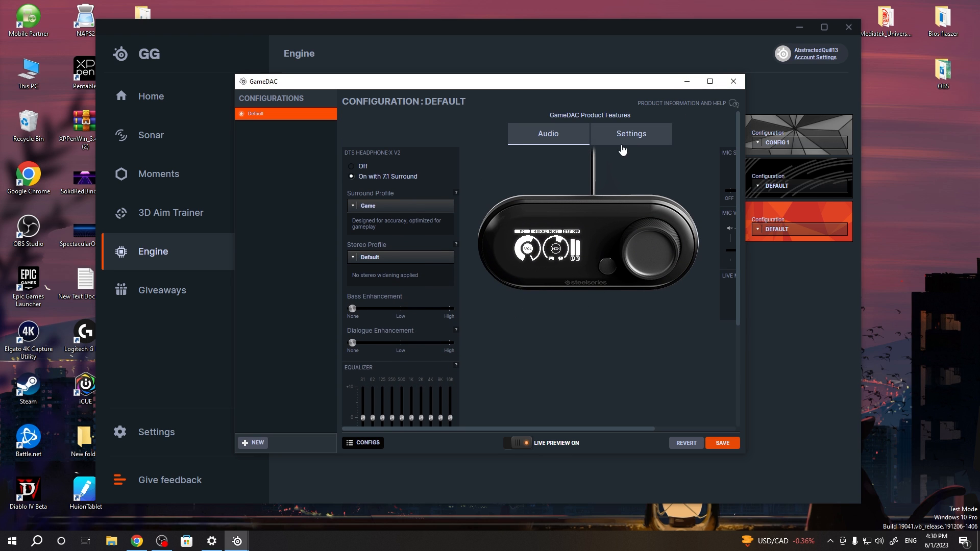
mouse_move(540, 192)
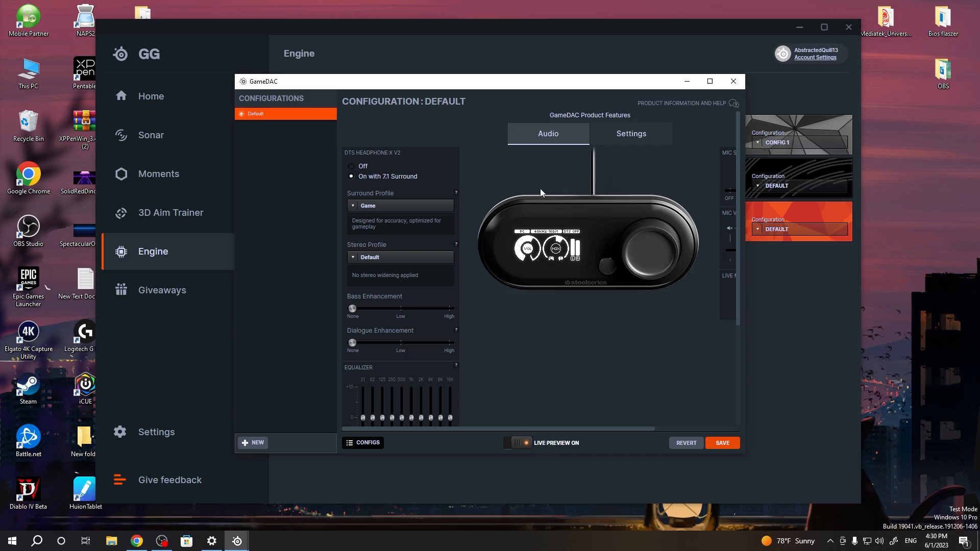